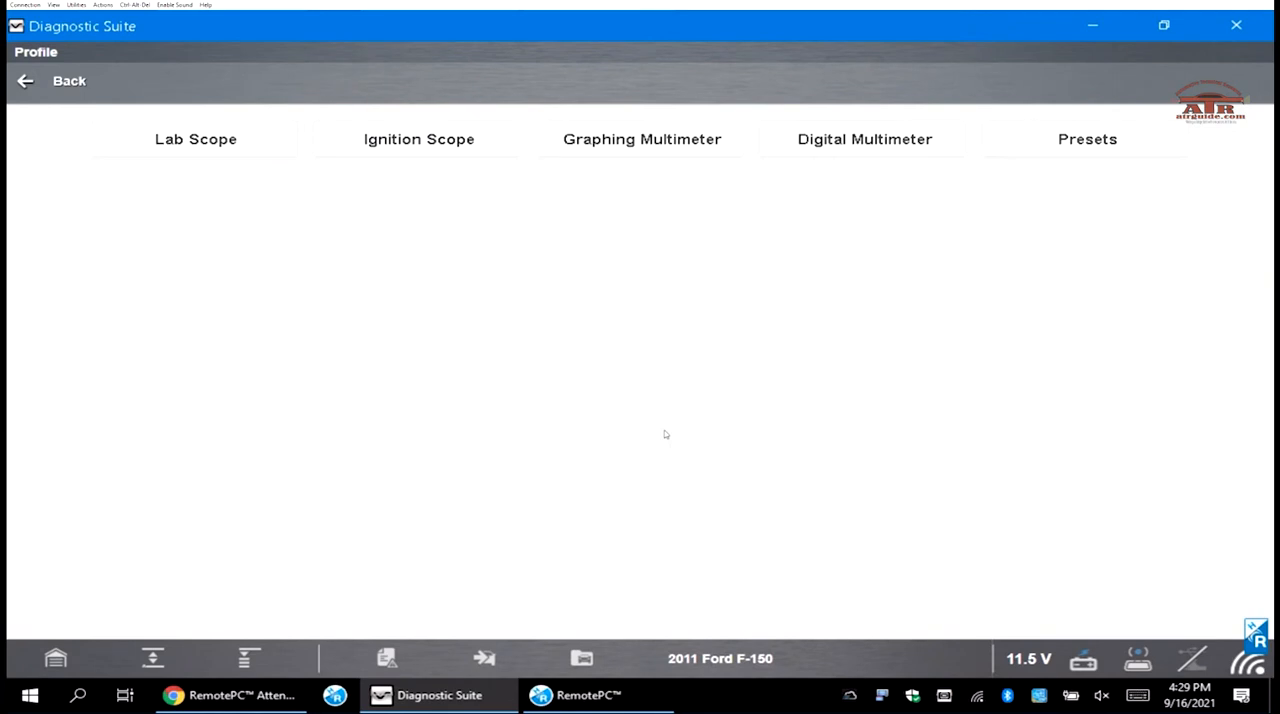
Step: Start the Ignition Scope Parade view for the 2011 Ford F-150 and bring up its Preferences
left_click(418, 140)
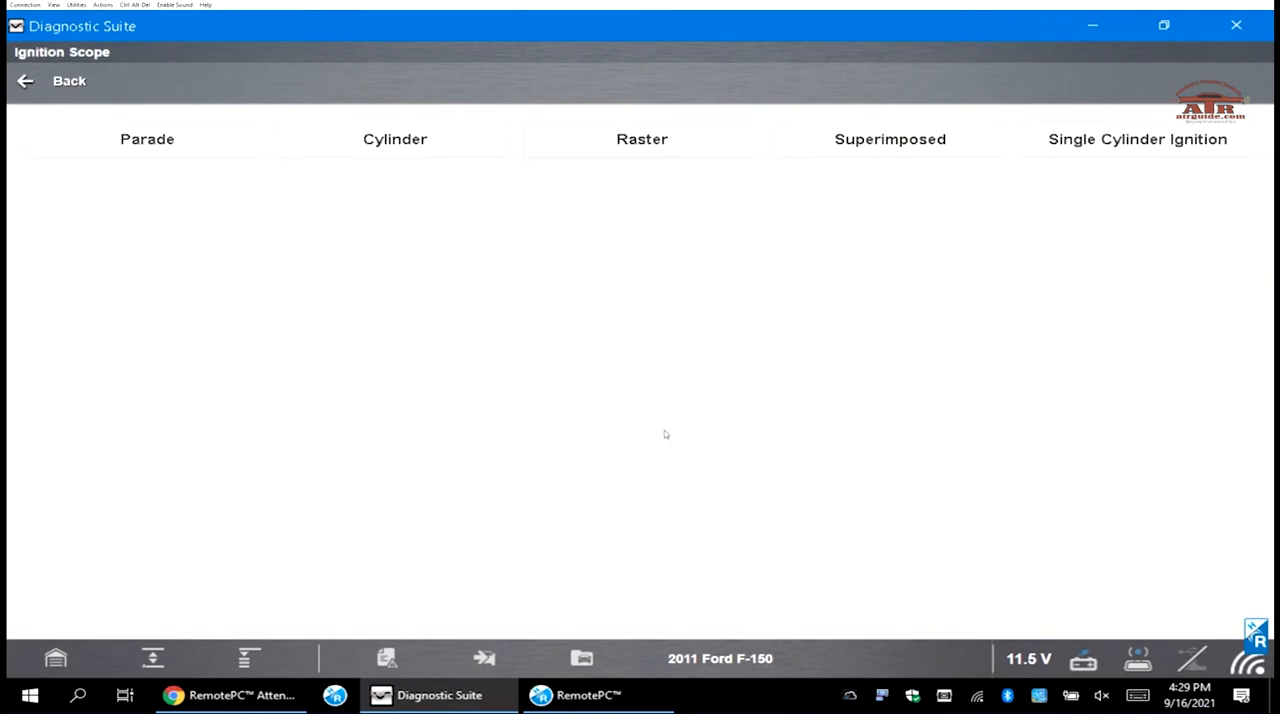
left_click(148, 140)
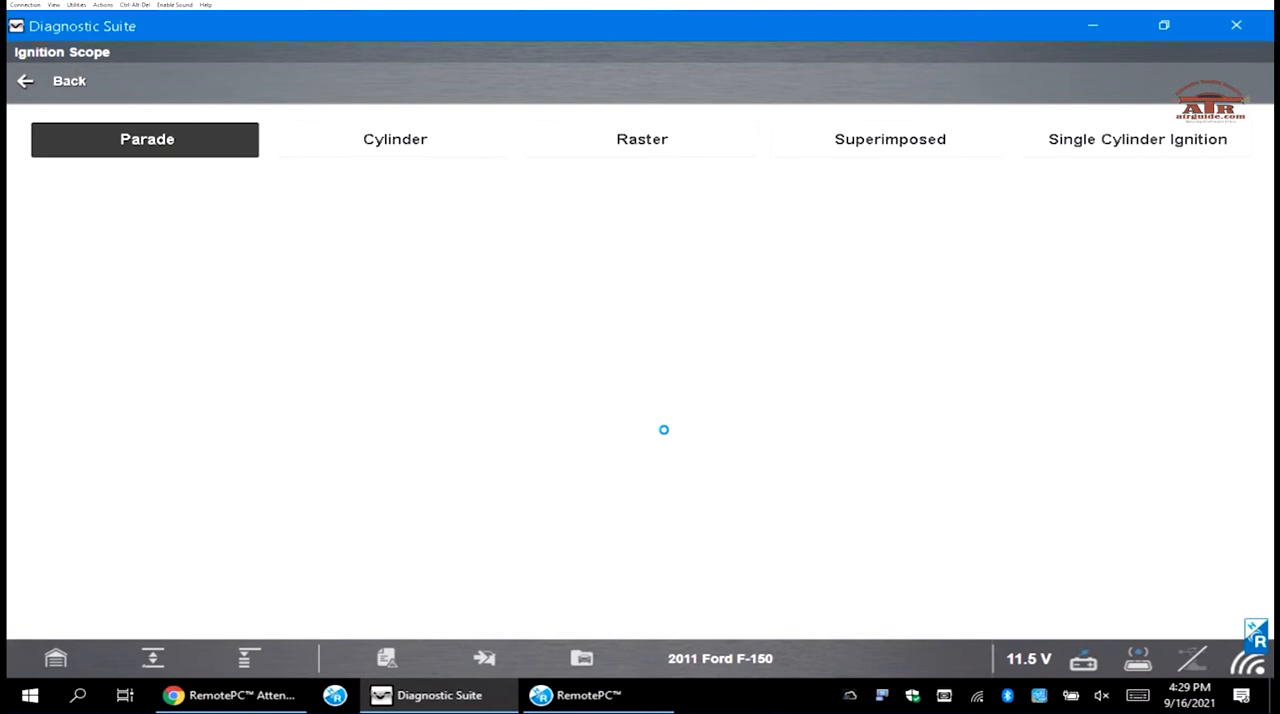
left_click(146, 138)
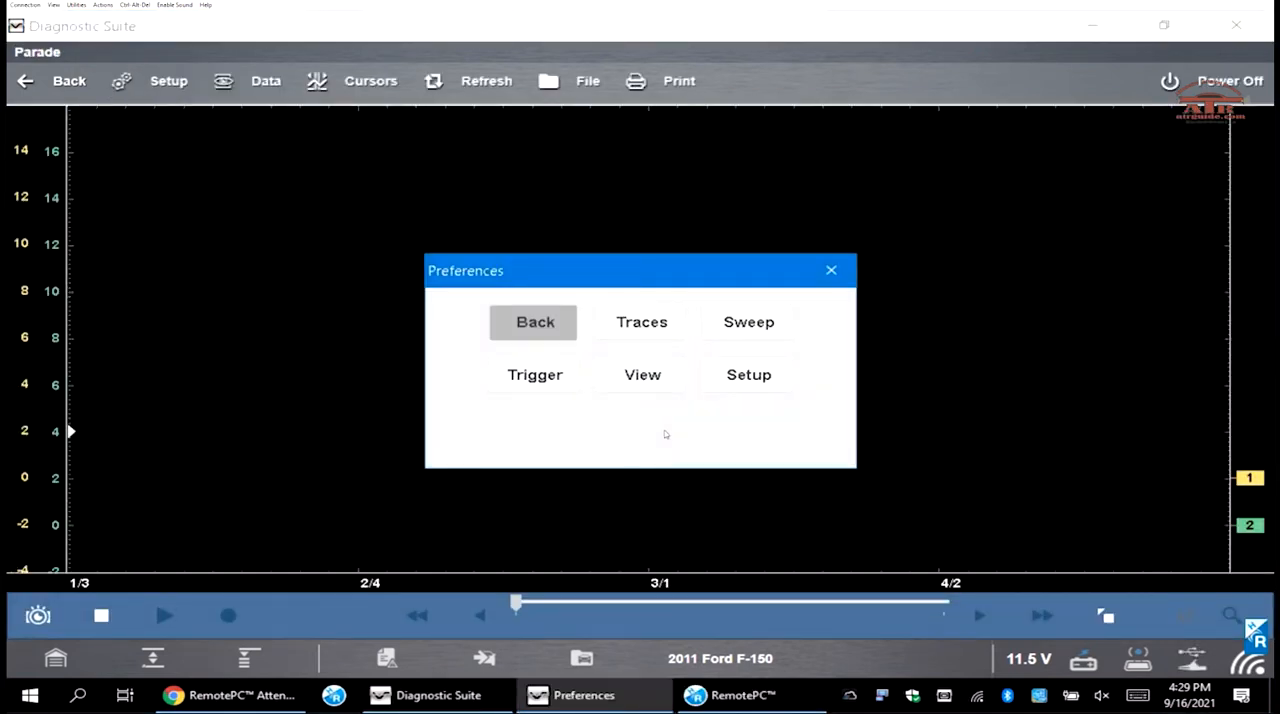
Step: In Setup > Ignition, switch the ignition type from Waste Spark to Standard and exit
left_click(748, 374)
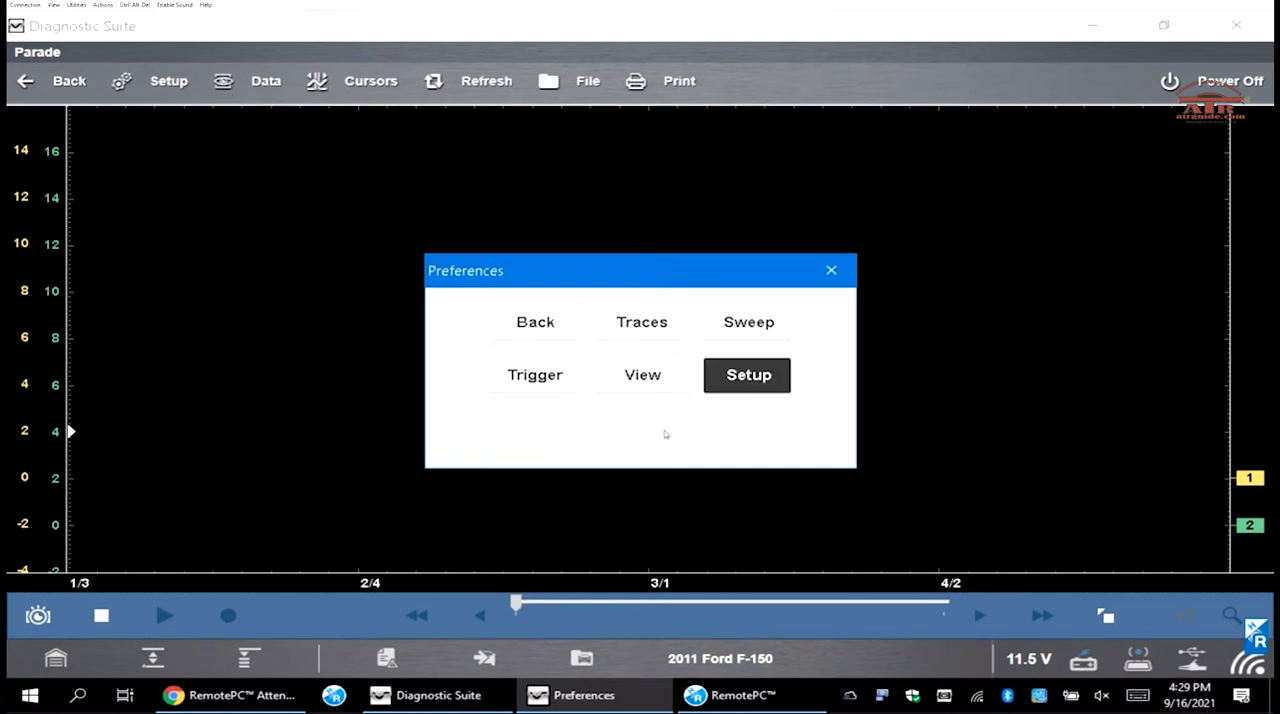
left_click(748, 374)
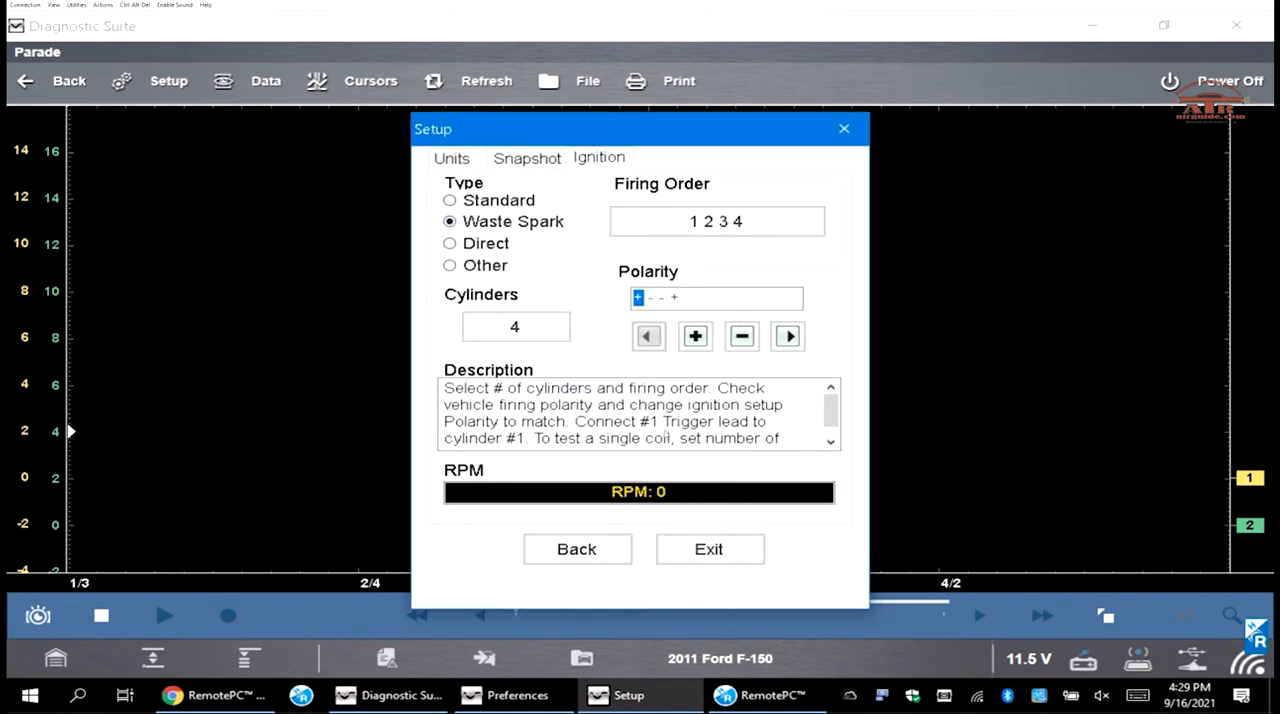
left_click(448, 200)
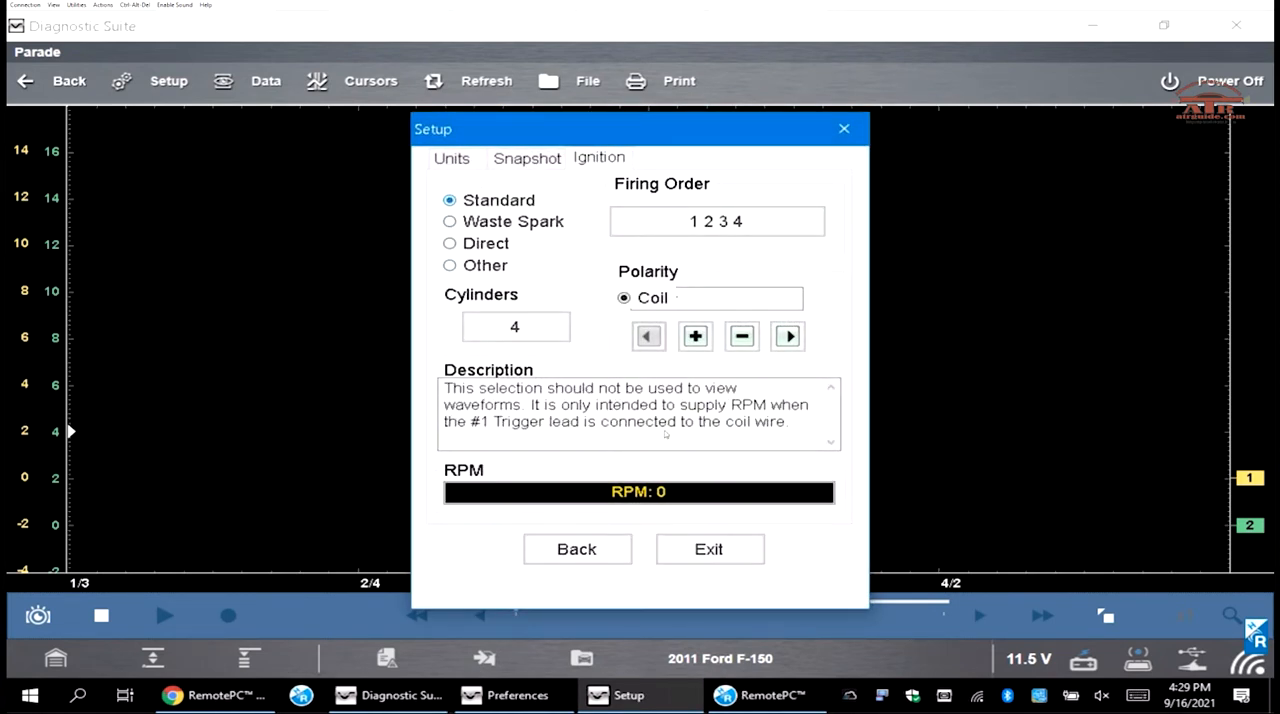
left_click(516, 326)
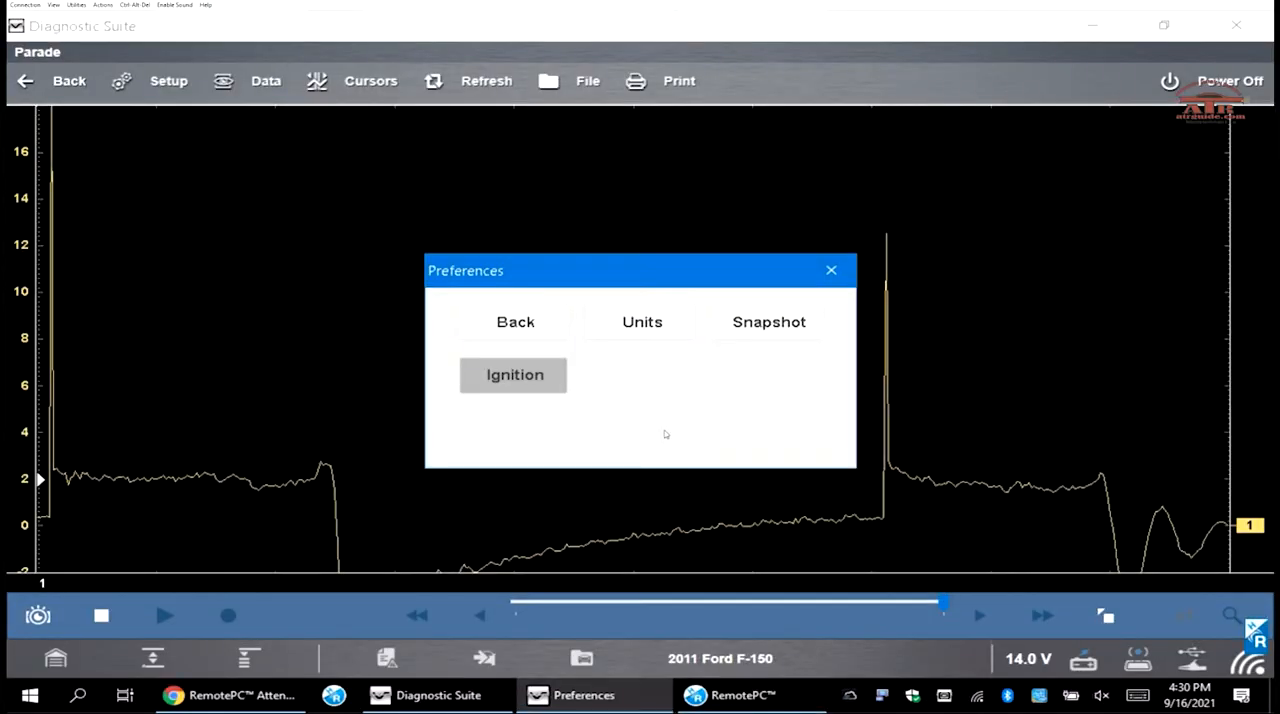
left_click(514, 374)
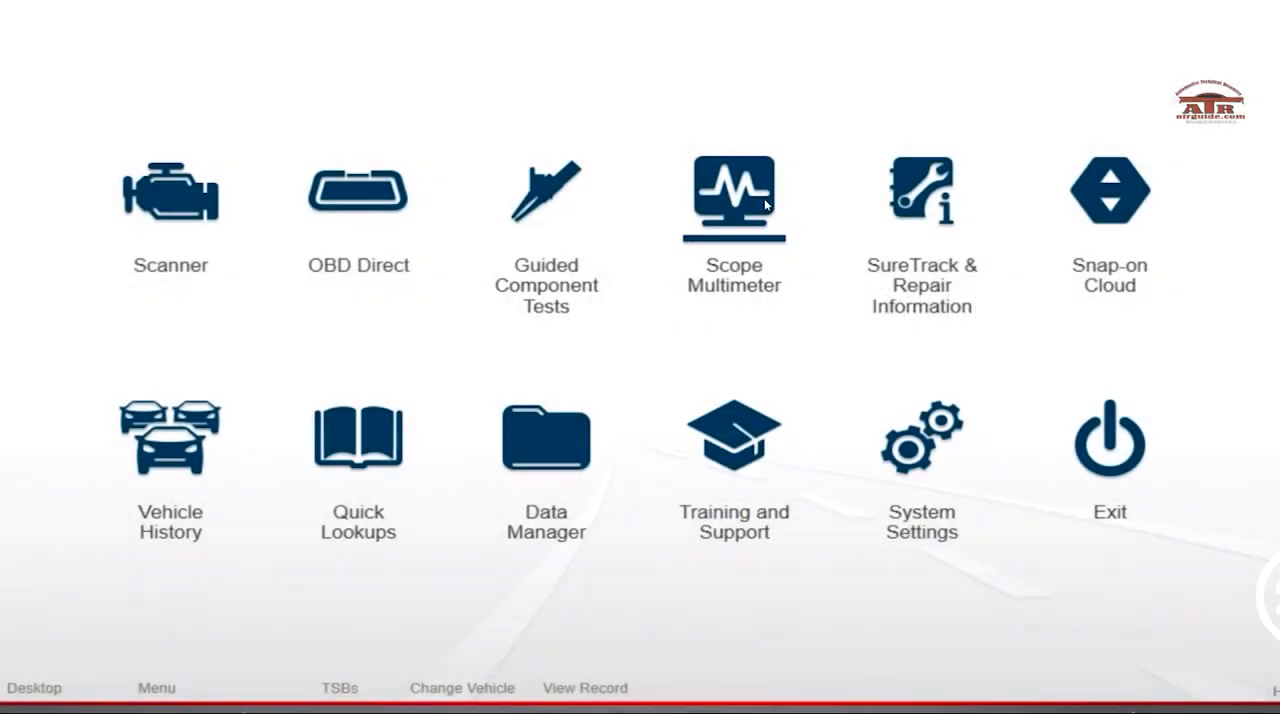
Step: Start a Scope Multimeter Volts DC reading with channel 1 at 50 V scale and 20 ms sweep
left_click(734, 194)
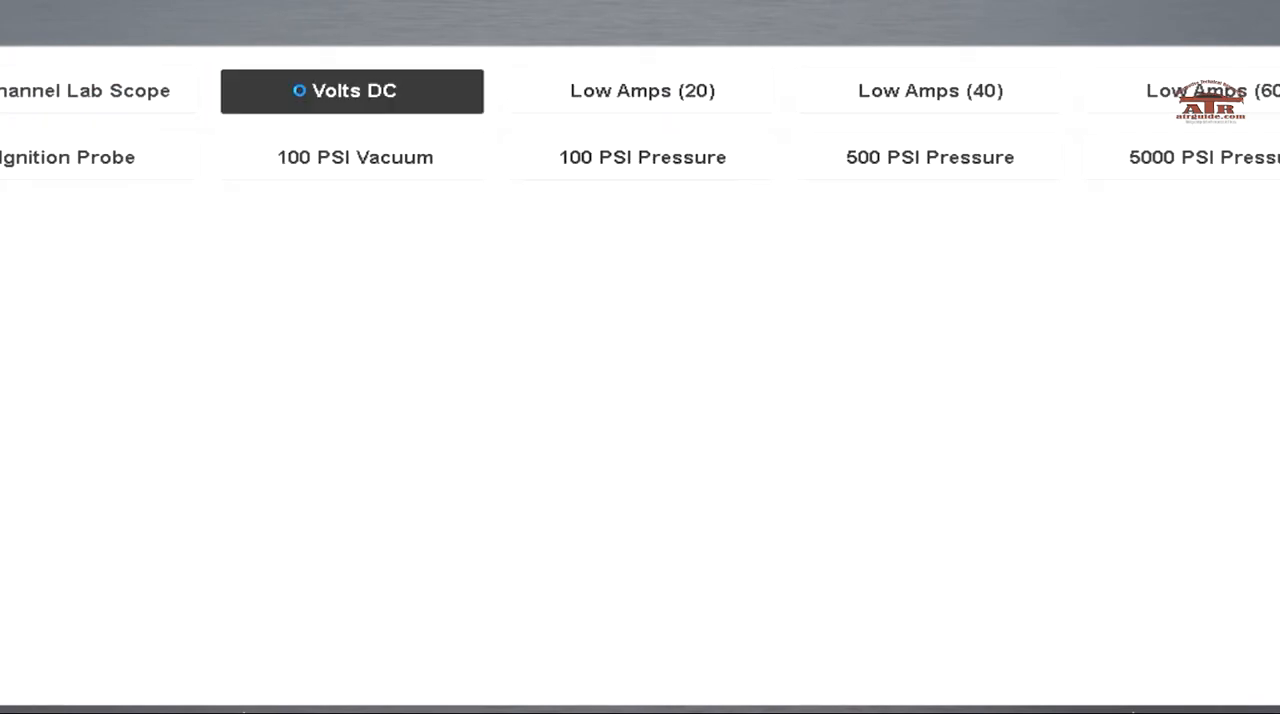
left_click(352, 90)
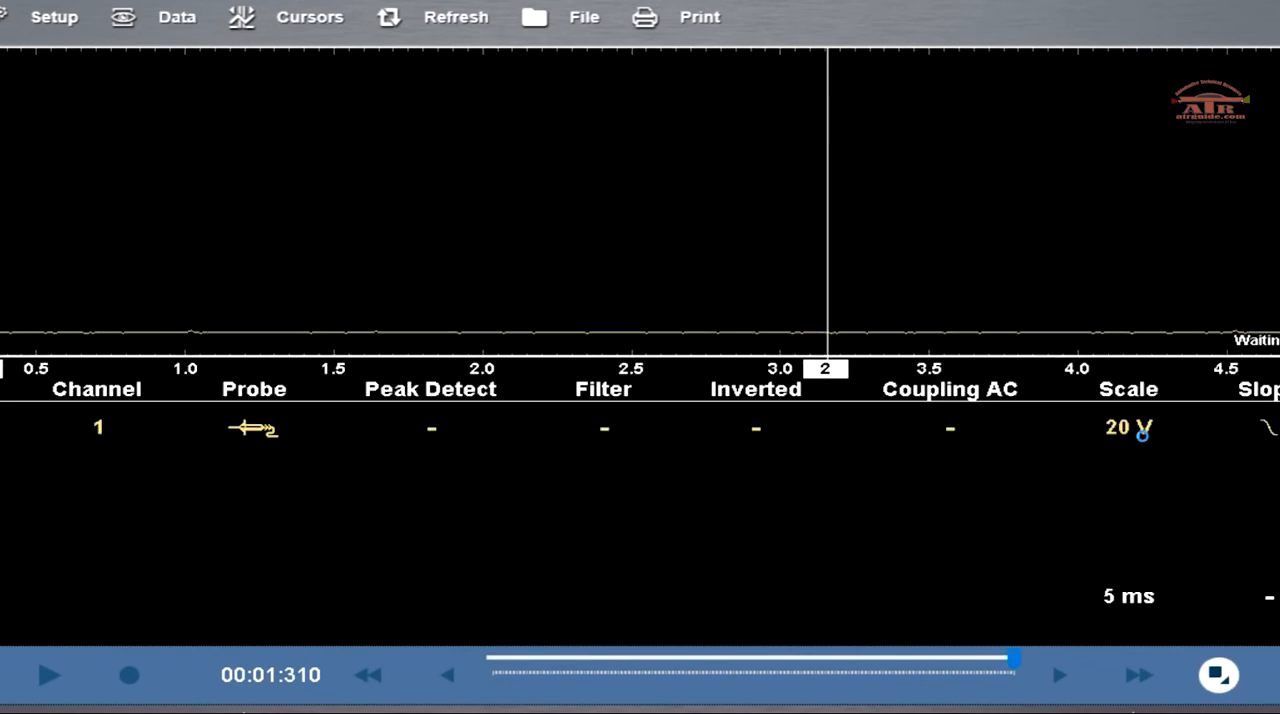
left_click(1128, 428)
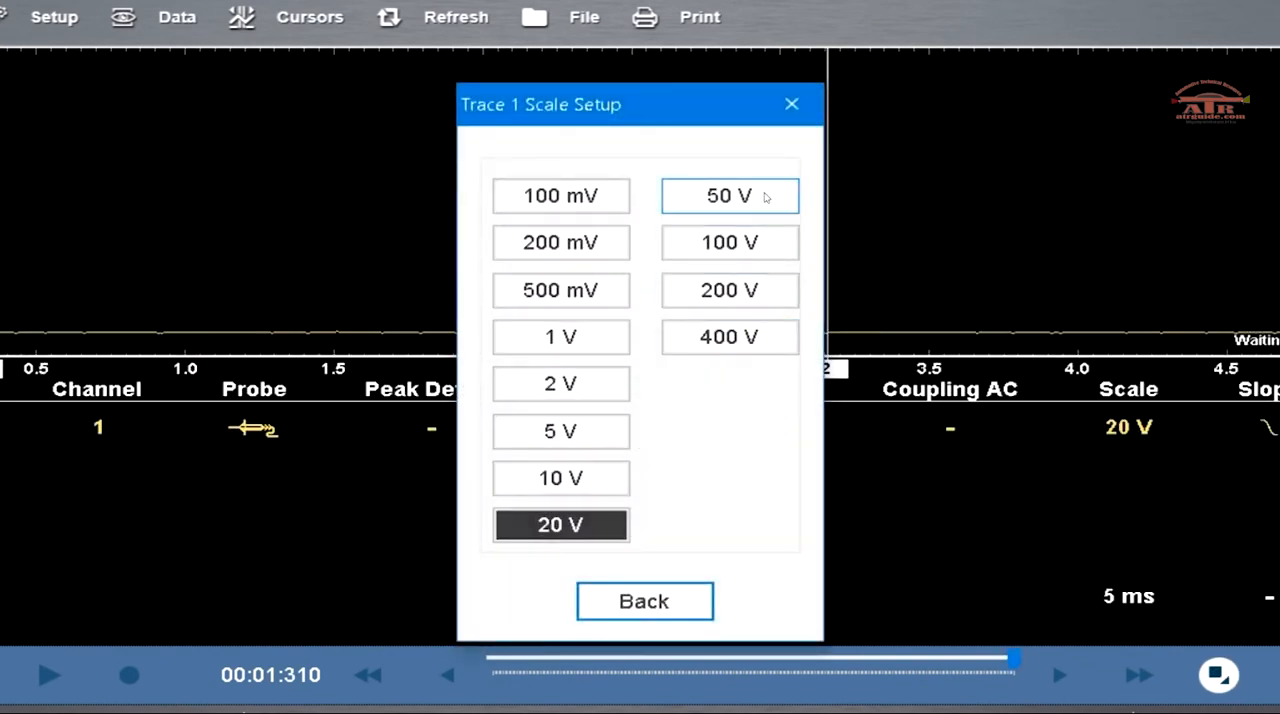
left_click(728, 194)
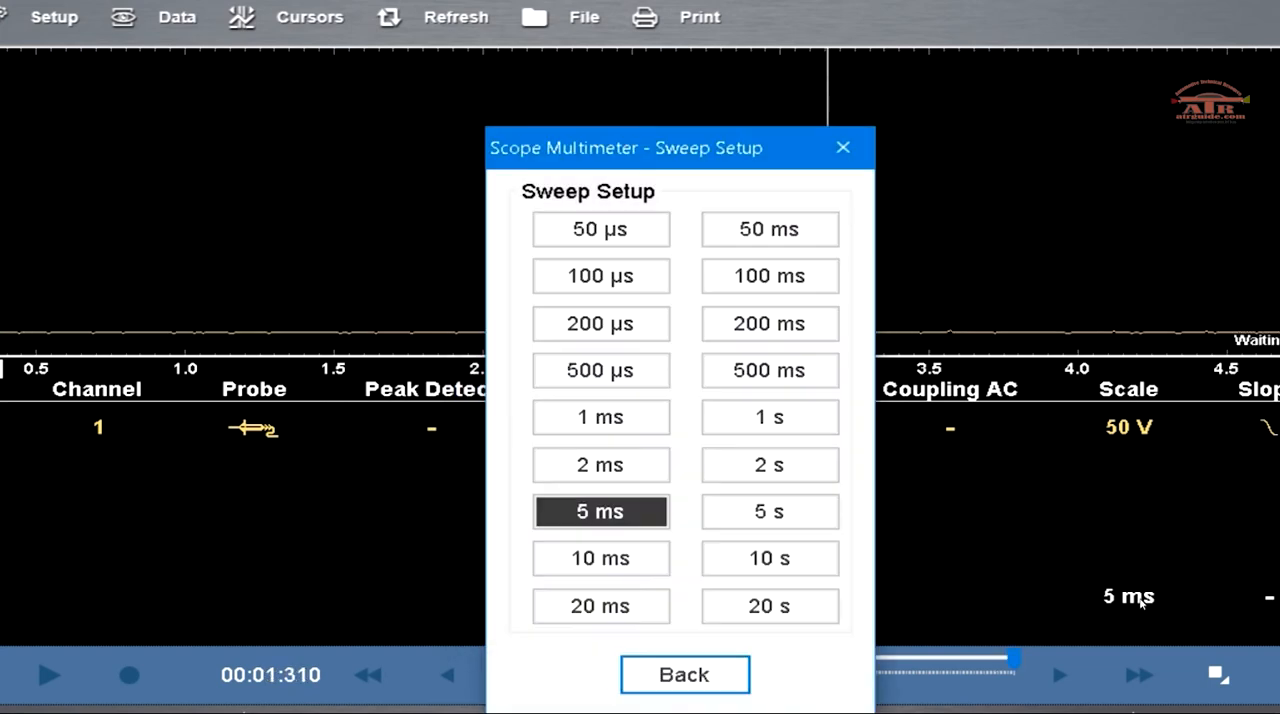
left_click(600, 604)
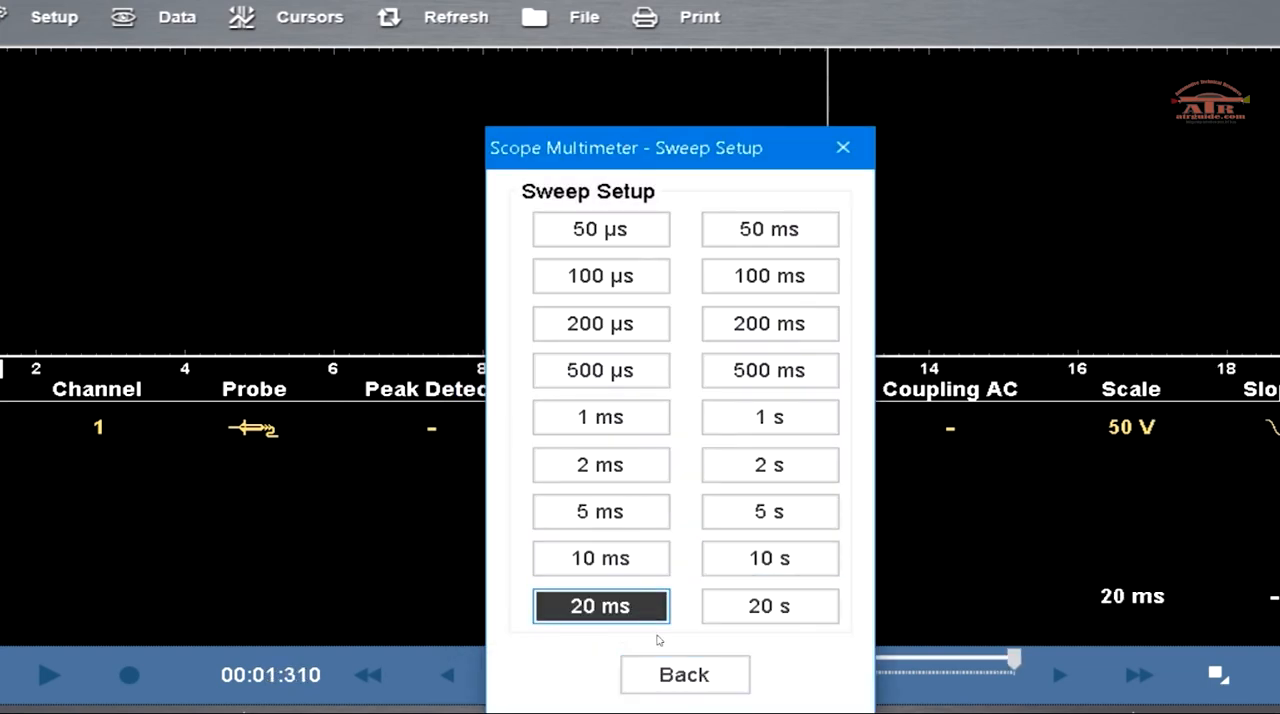
left_click(684, 674)
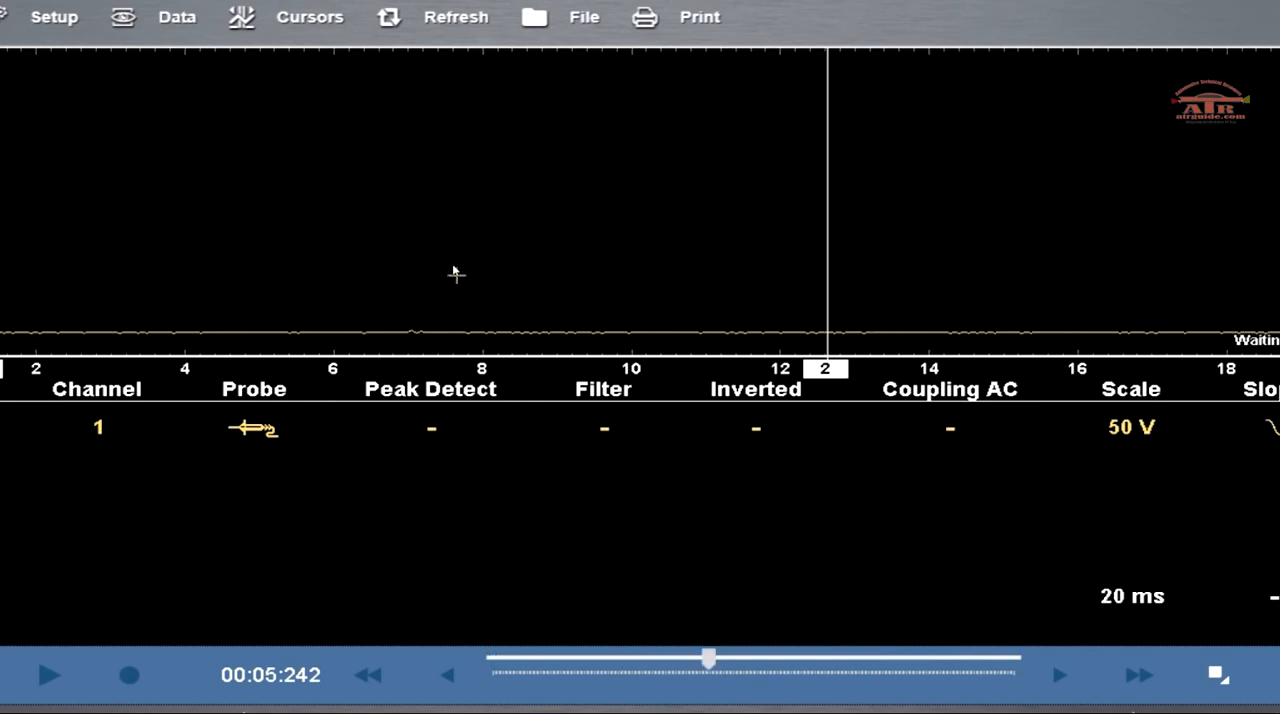
left_click_drag(708, 656, 596, 656)
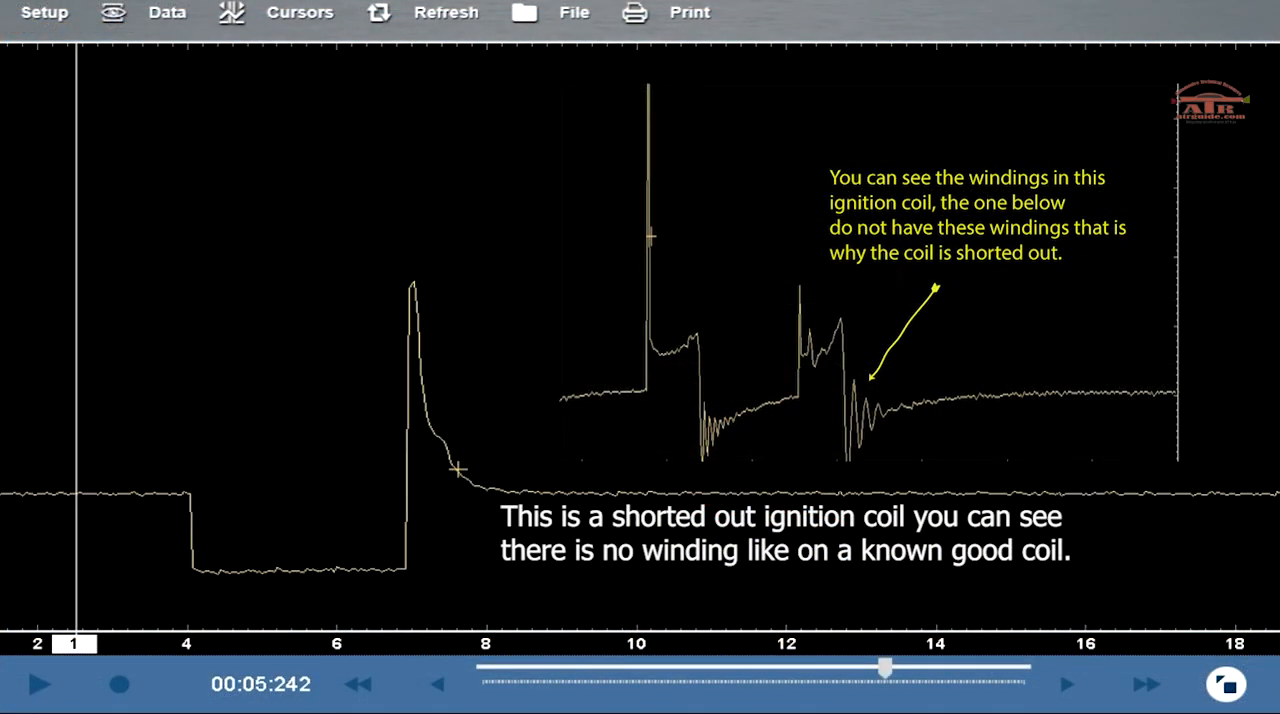
left_click_drag(884, 668, 556, 668)
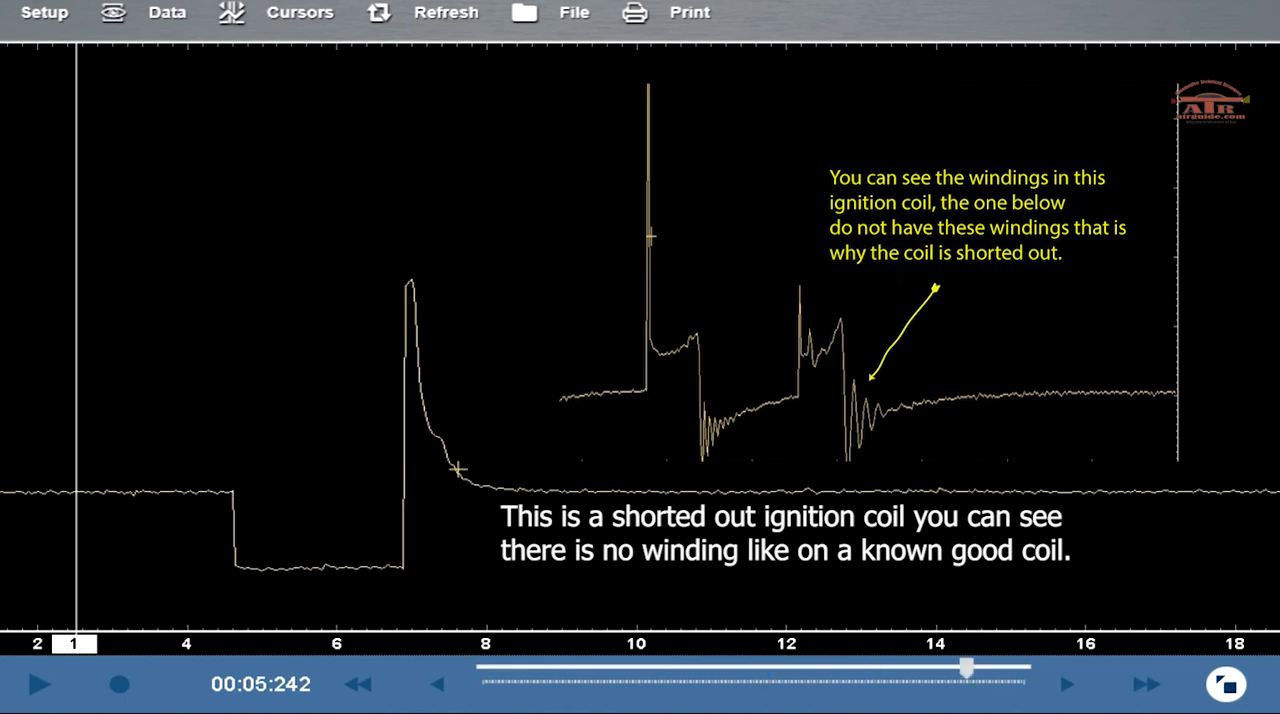
left_click_drag(964, 668, 644, 668)
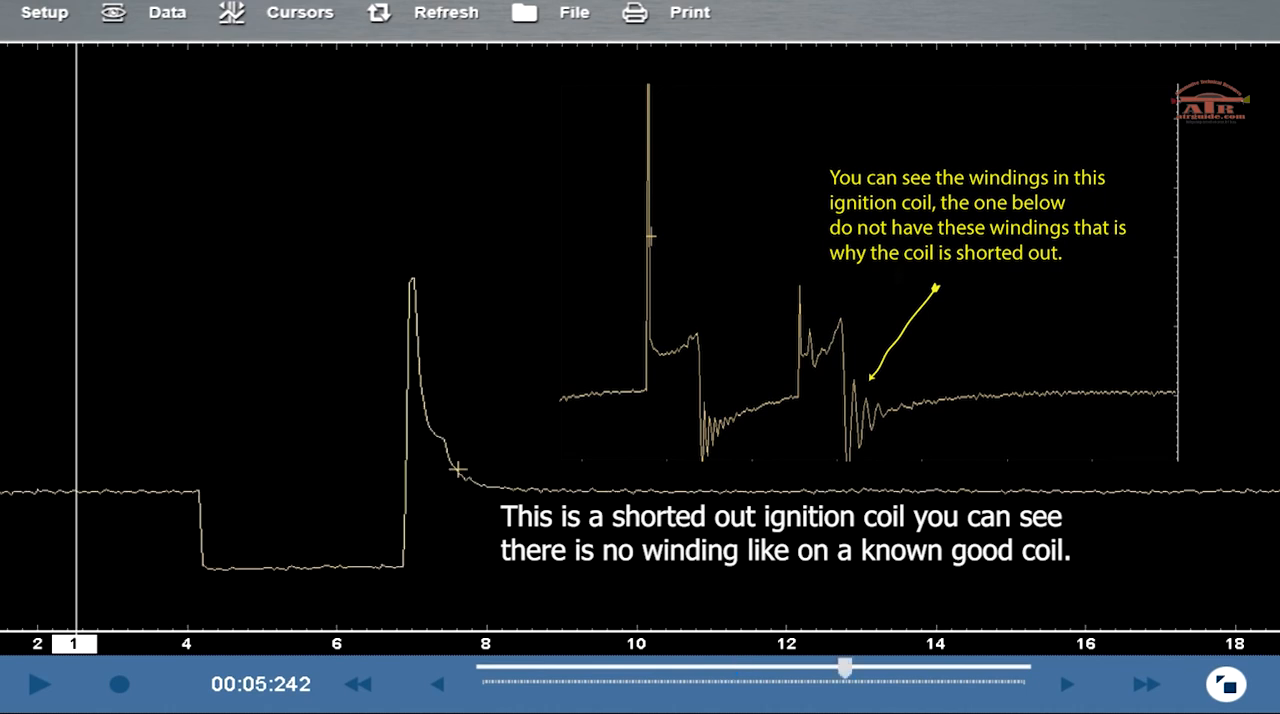
left_click_drag(844, 668, 504, 668)
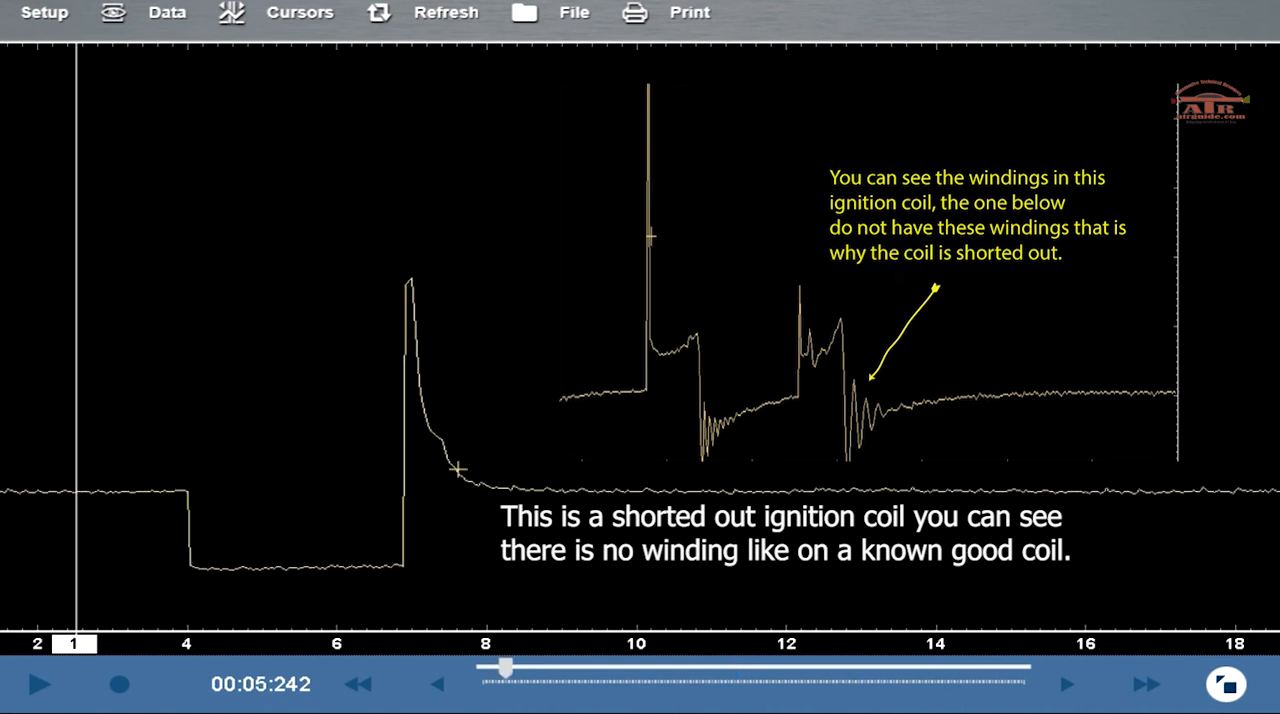
left_click_drag(504, 668, 708, 668)
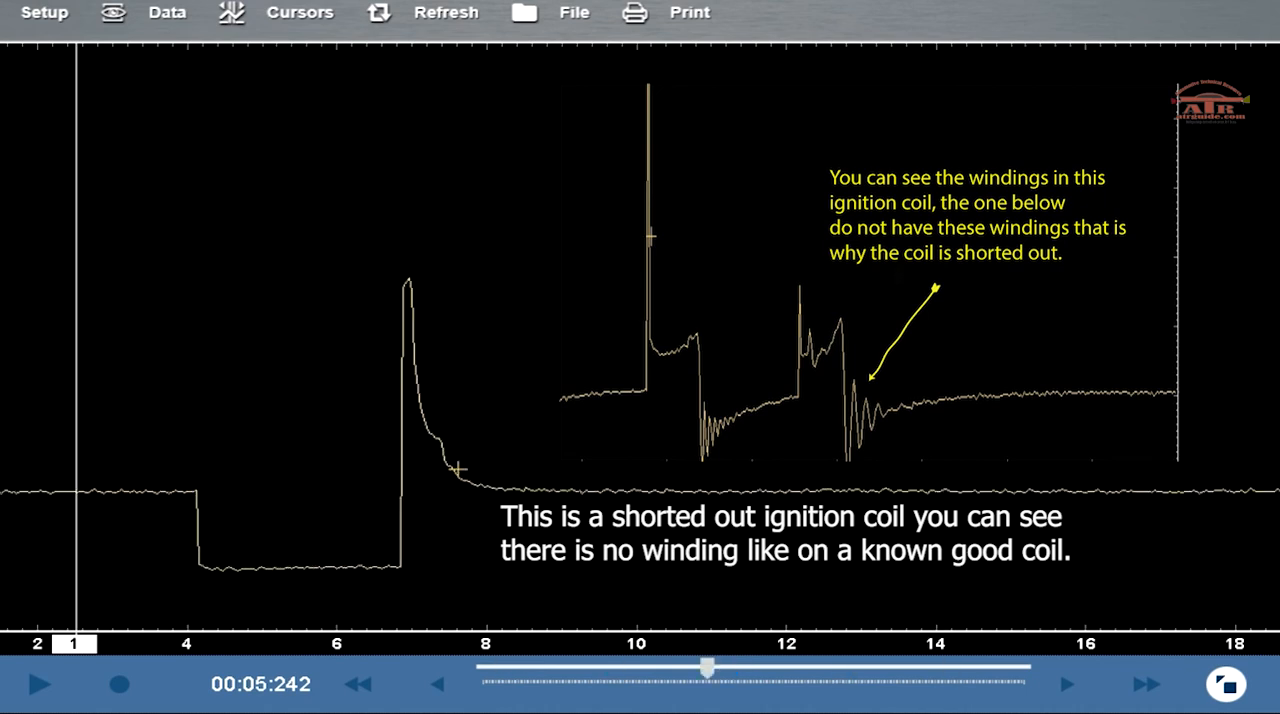